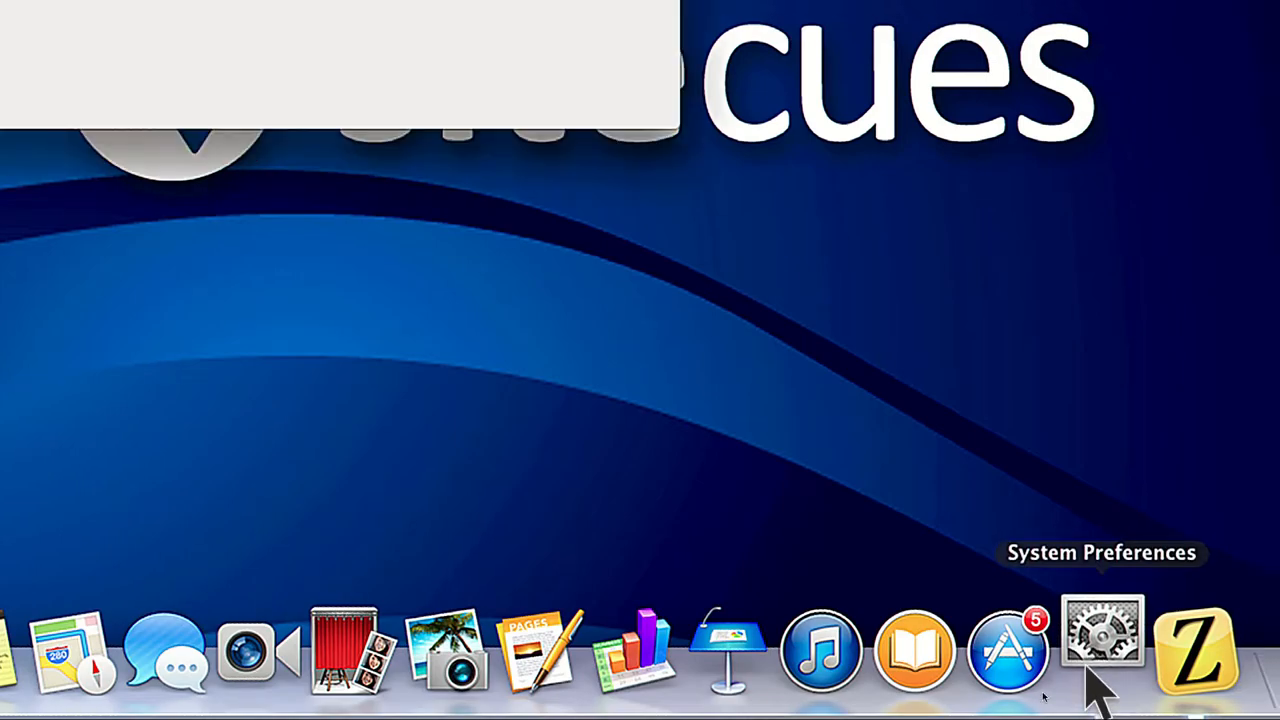
Step: Launch System Preferences from the Dock, landing on Dictation & Speech
{"action": "left_click", "coordinate": [1101, 650]}
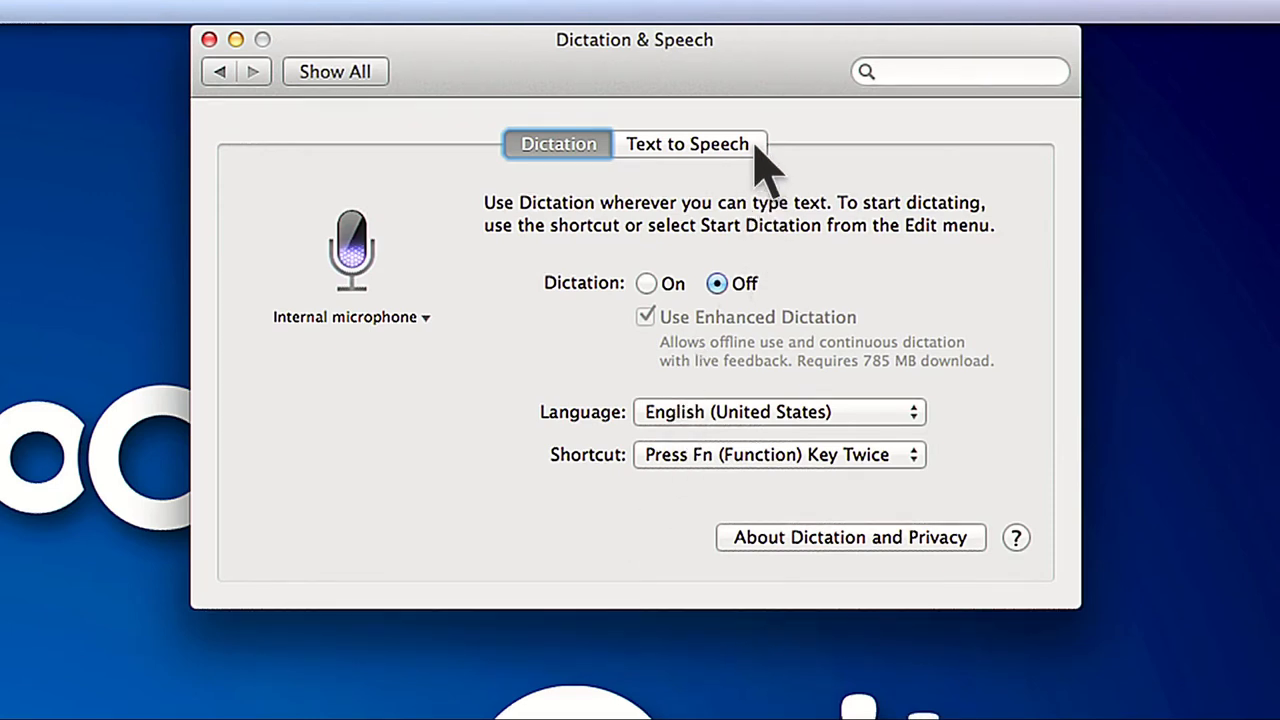
Step: Switch to the Text to Speech settings, where Alex is the system voice
{"action": "left_click", "coordinate": [687, 143]}
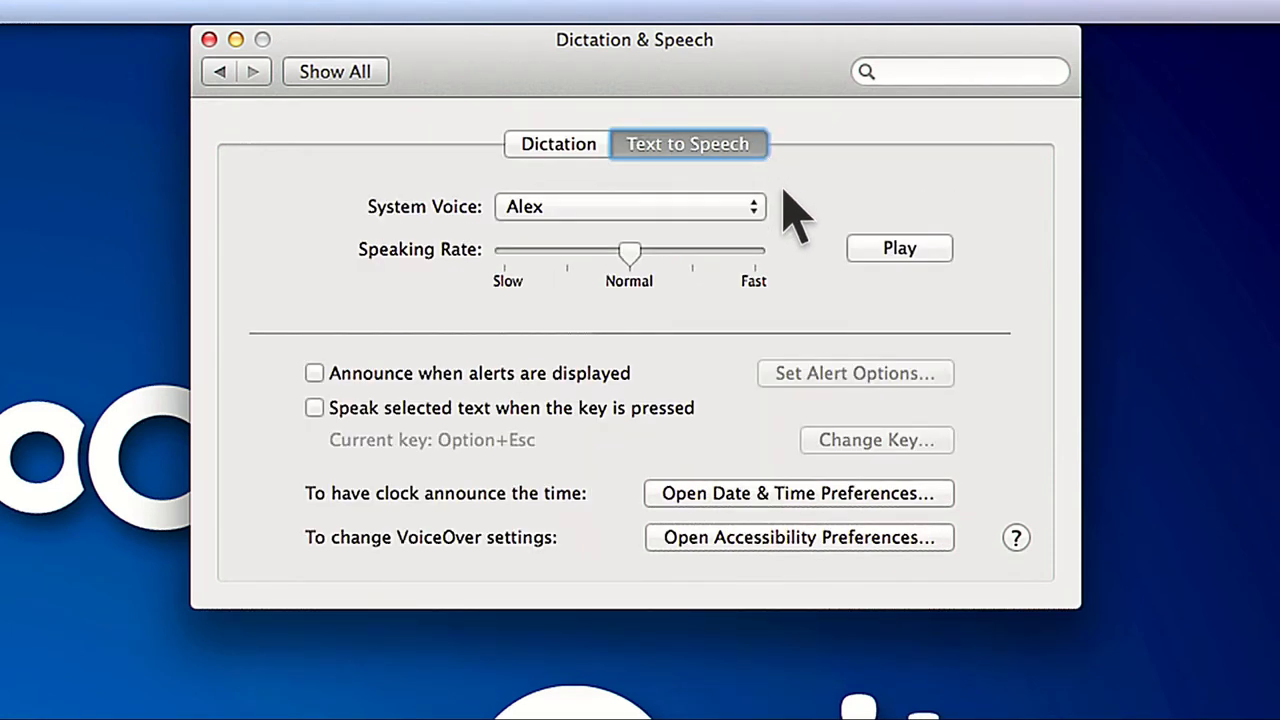
{"action": "mouse_move", "coordinate": [760, 225]}
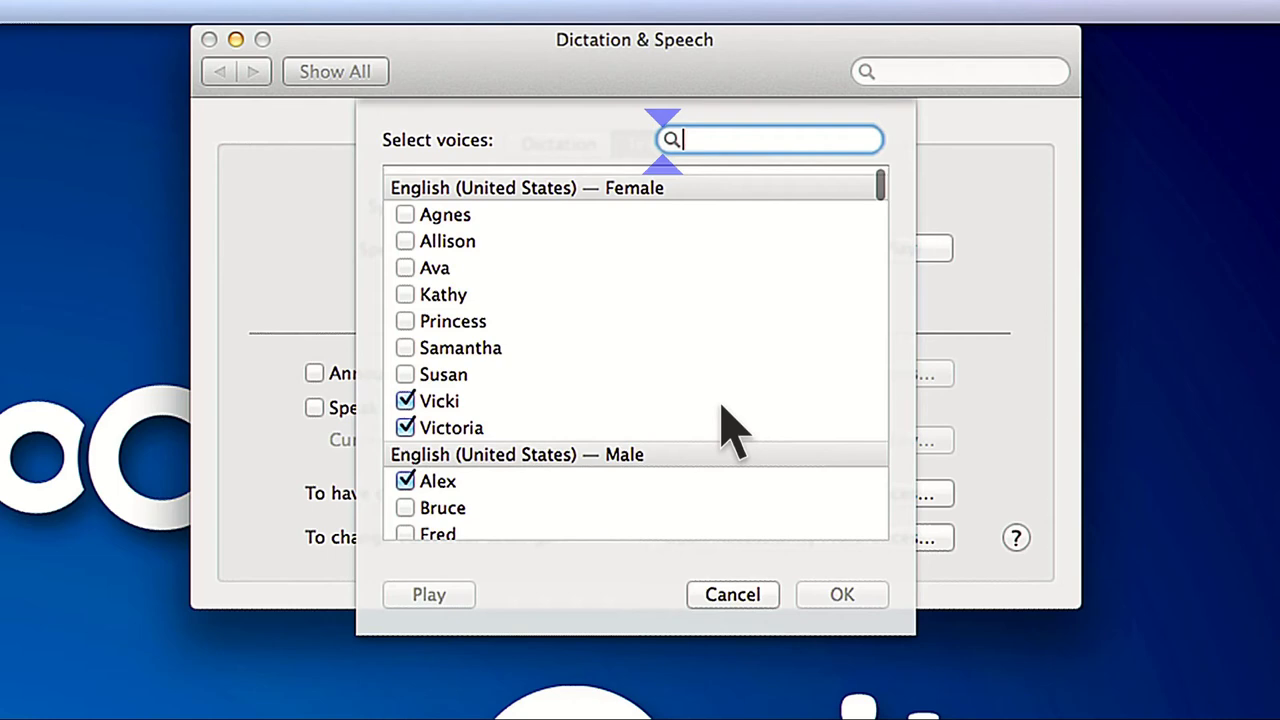
{"action": "scroll", "scroll_direction": "down", "scroll_amount": 3}
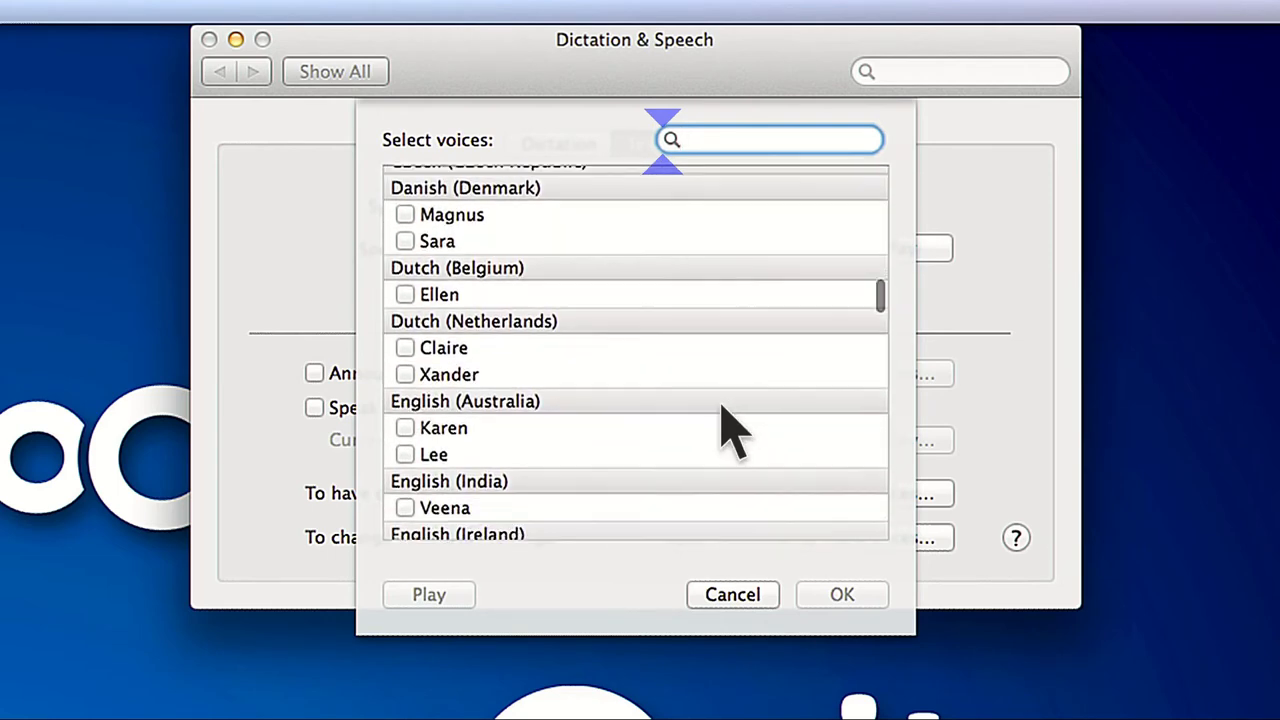
{"action": "scroll", "scroll_direction": "down", "scroll_amount": 3}
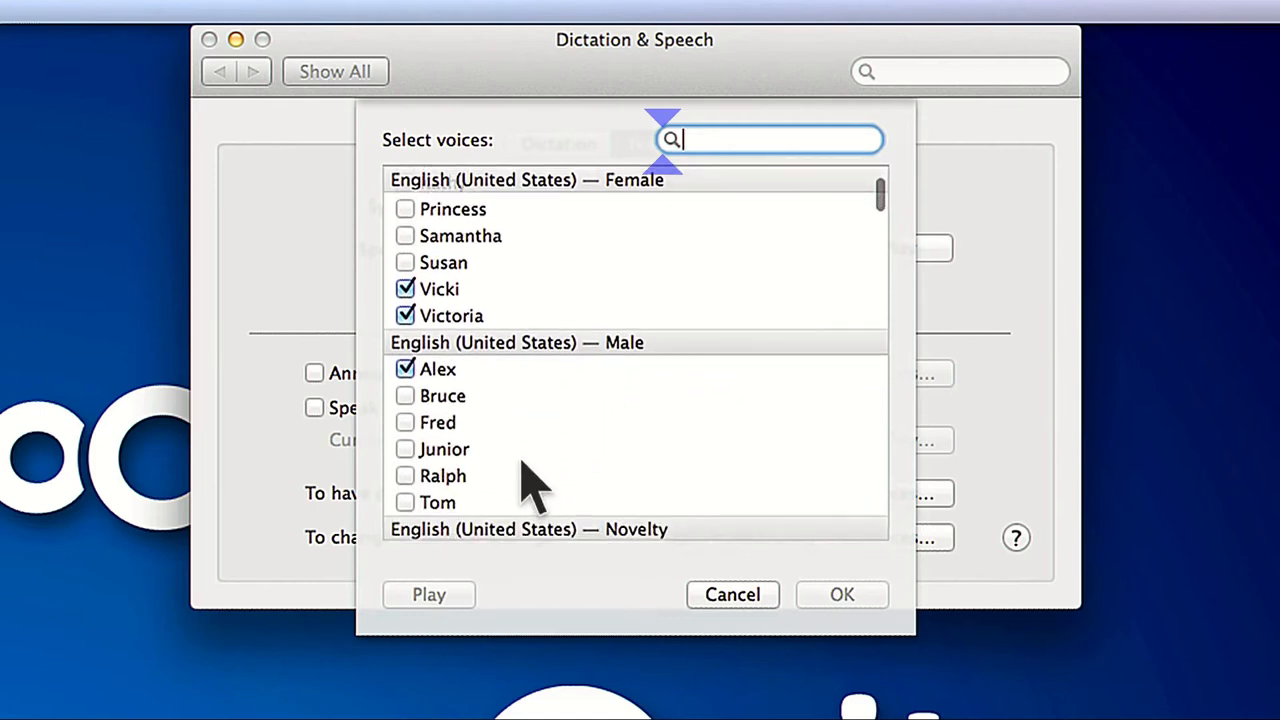
{"action": "left_click", "coordinate": [437, 502]}
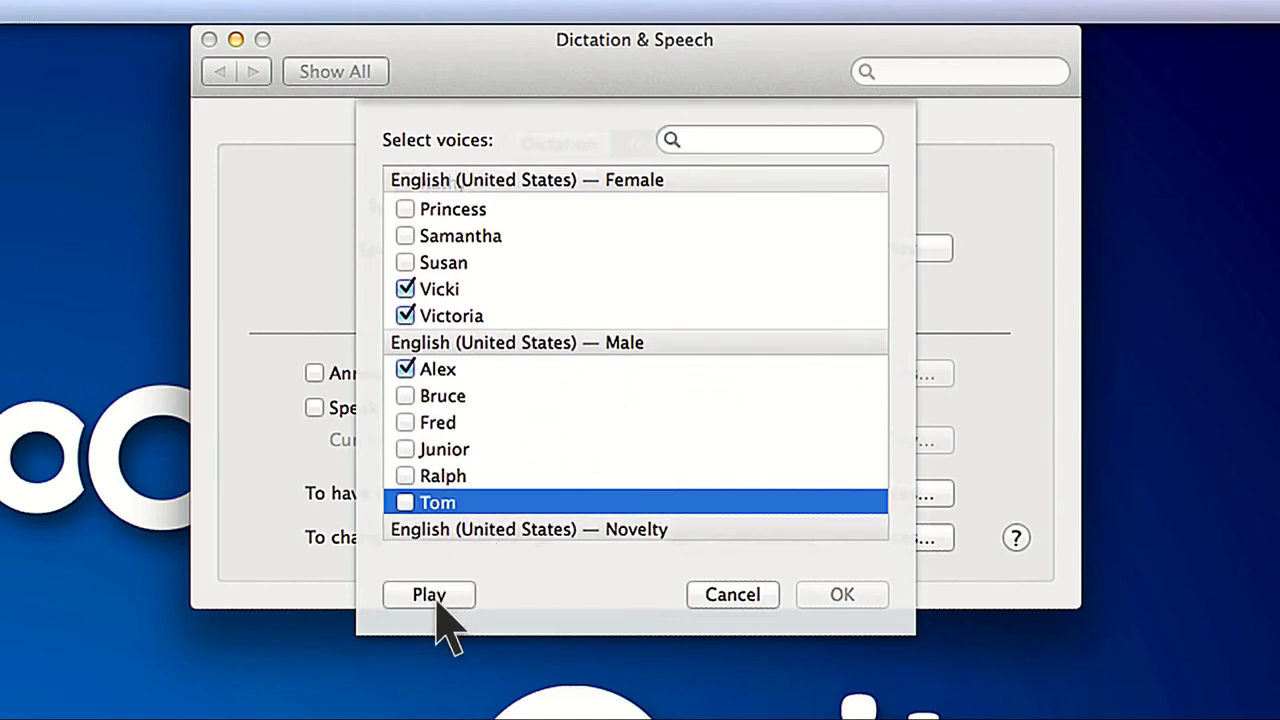
{"action": "left_click", "coordinate": [428, 594]}
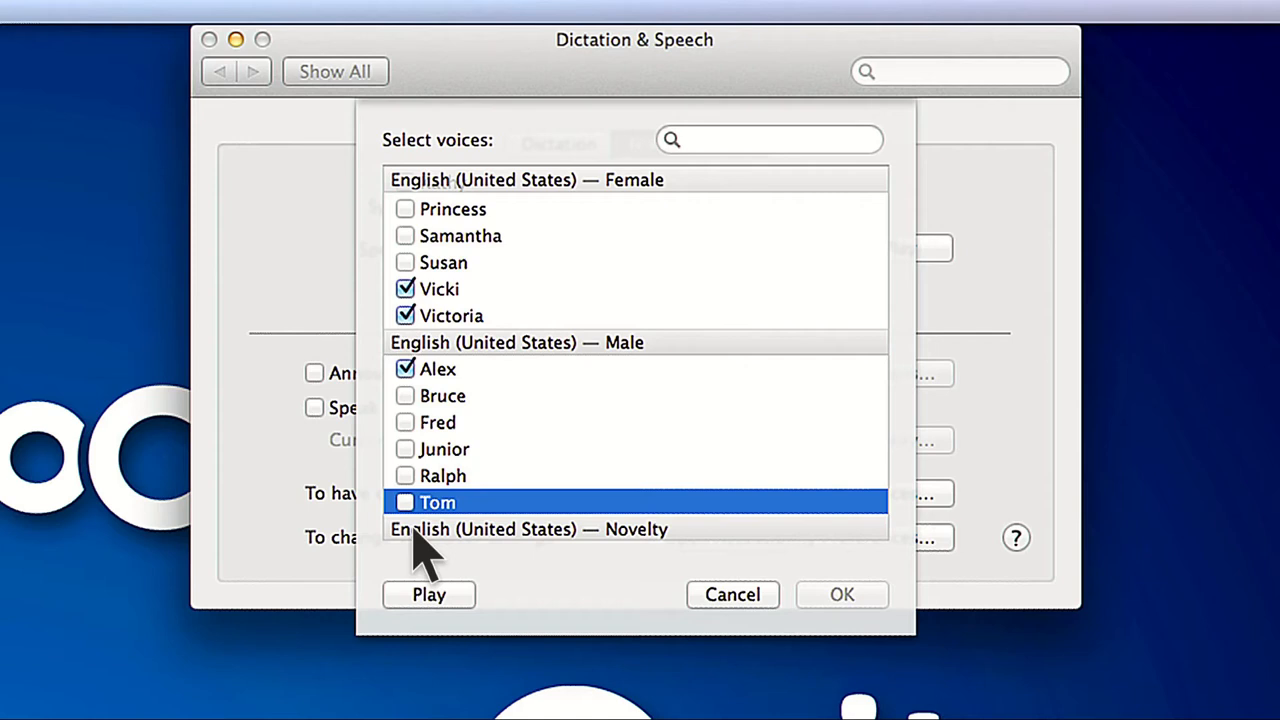
Step: Mark Tom, Samantha and Allison for download and confirm with OK
{"action": "left_click", "coordinate": [405, 502]}
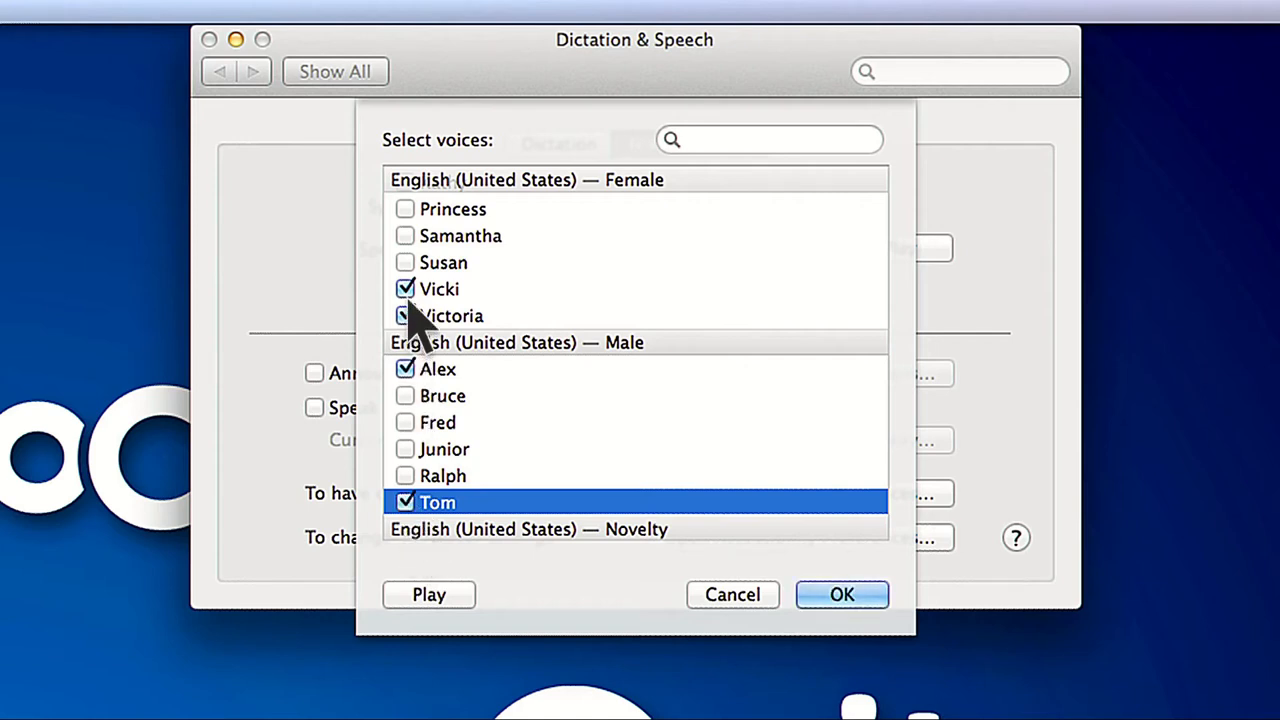
{"action": "left_click", "coordinate": [443, 262]}
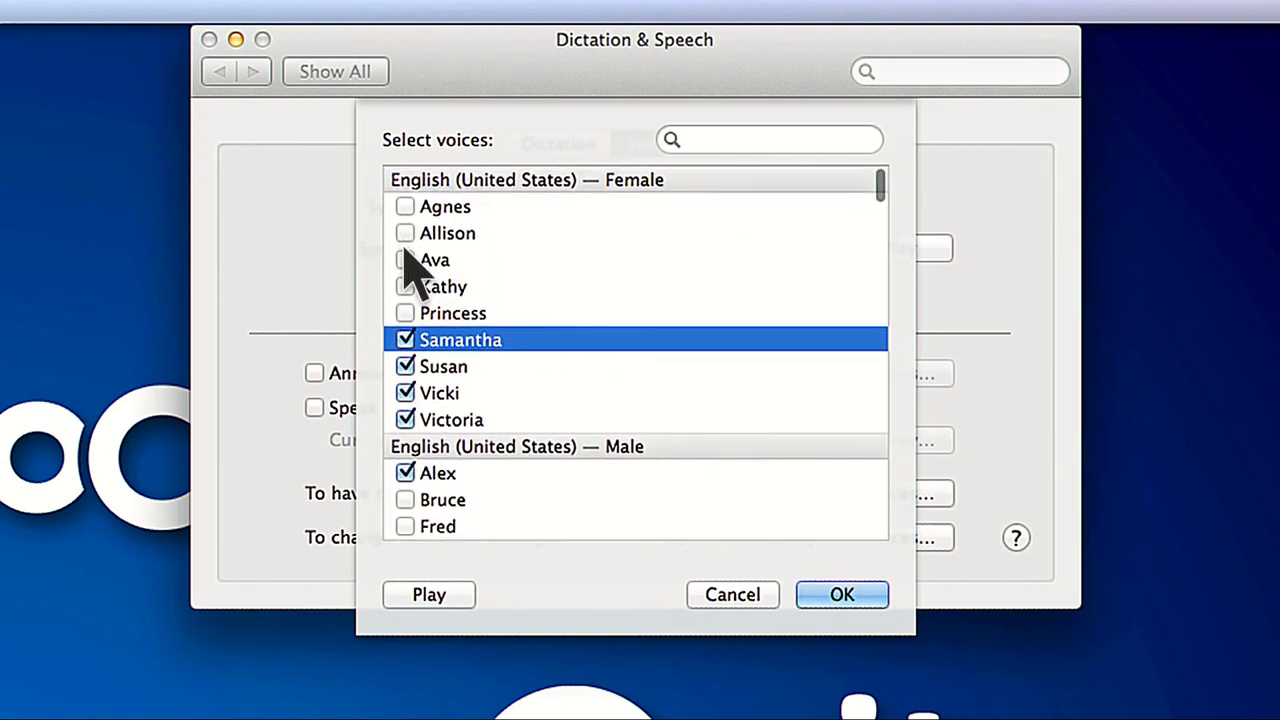
{"action": "left_click", "coordinate": [405, 232]}
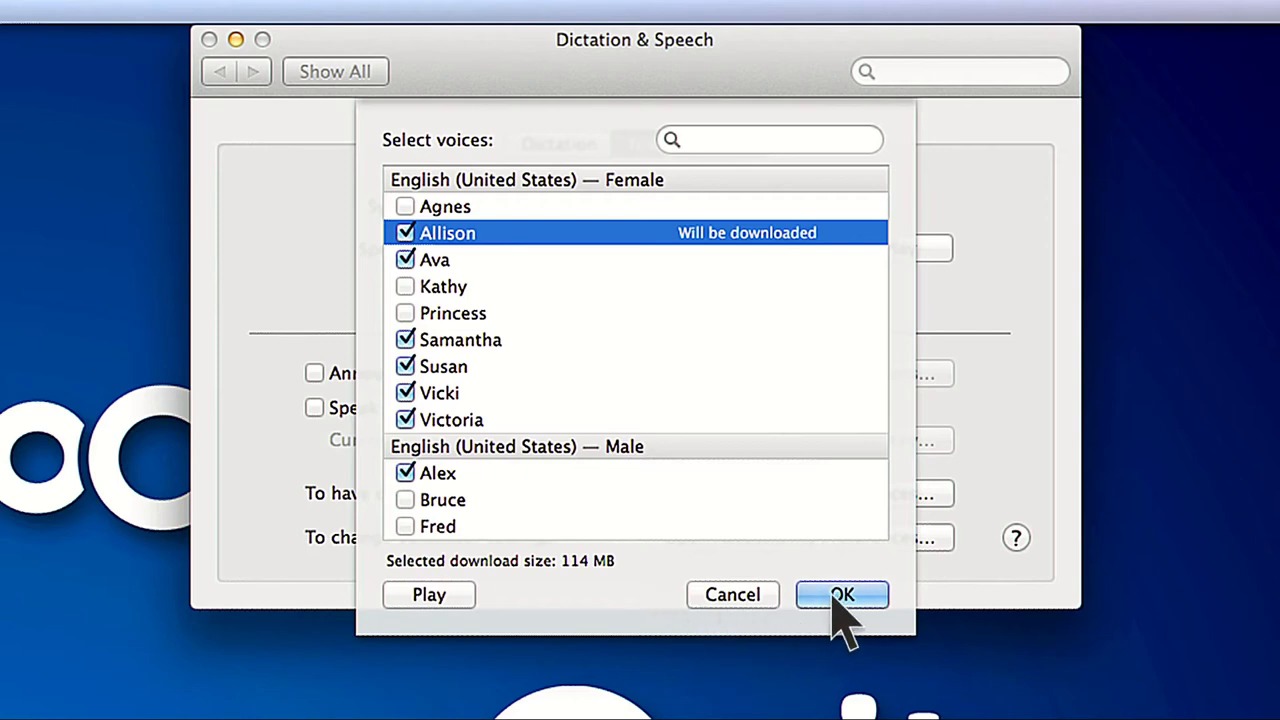
{"action": "left_click", "coordinate": [841, 594]}
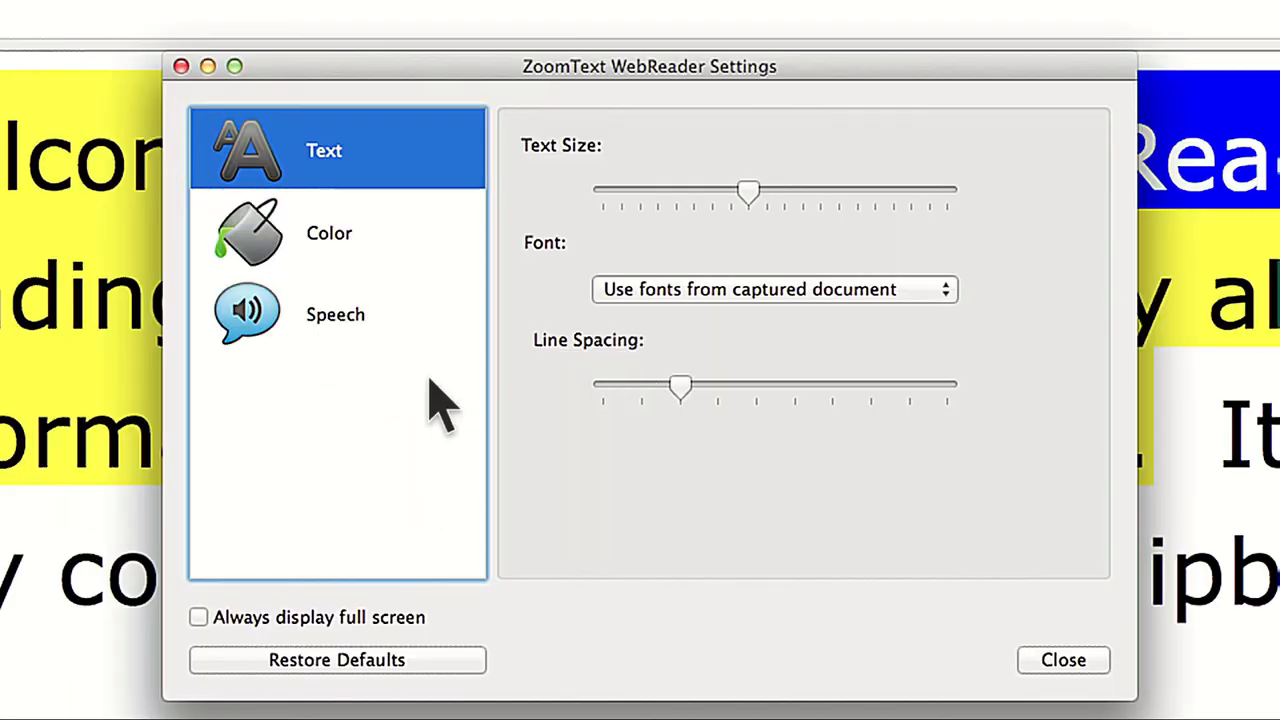
Step: Select Ava as the voice in ZoomText WebReader's Speech settings
{"action": "left_click", "coordinate": [335, 313]}
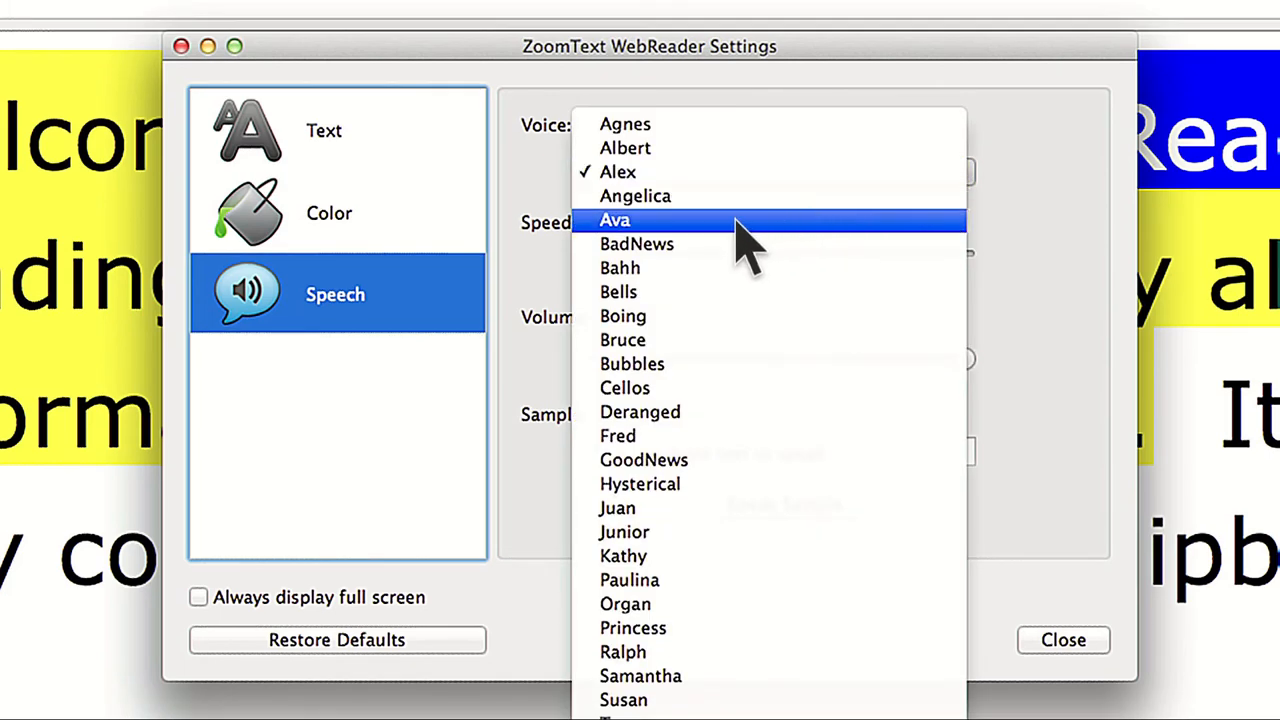
{"action": "left_click", "coordinate": [615, 220]}
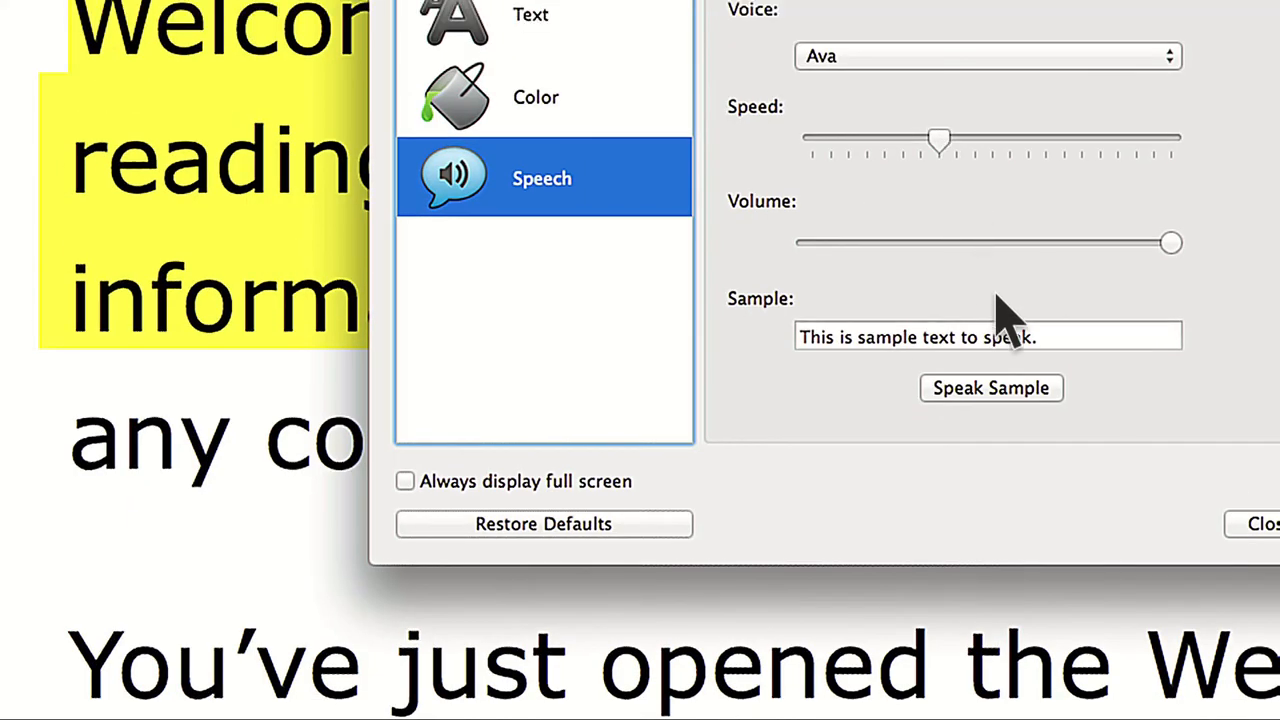